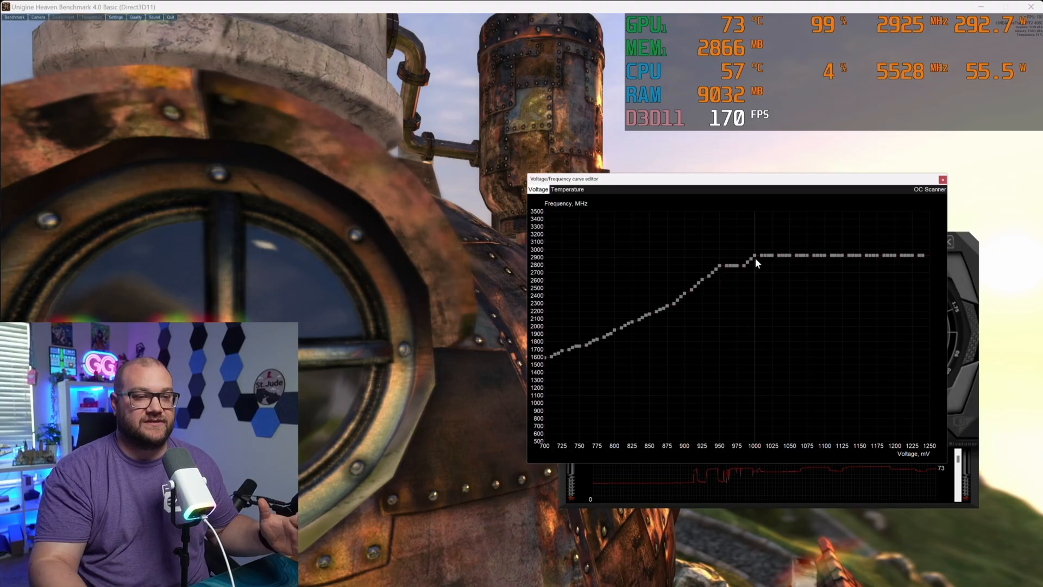
- Close the voltage curve editor and bring up Afterburner and RivaTuner over New World
{"action": "left_click", "coordinate": [943, 180]}
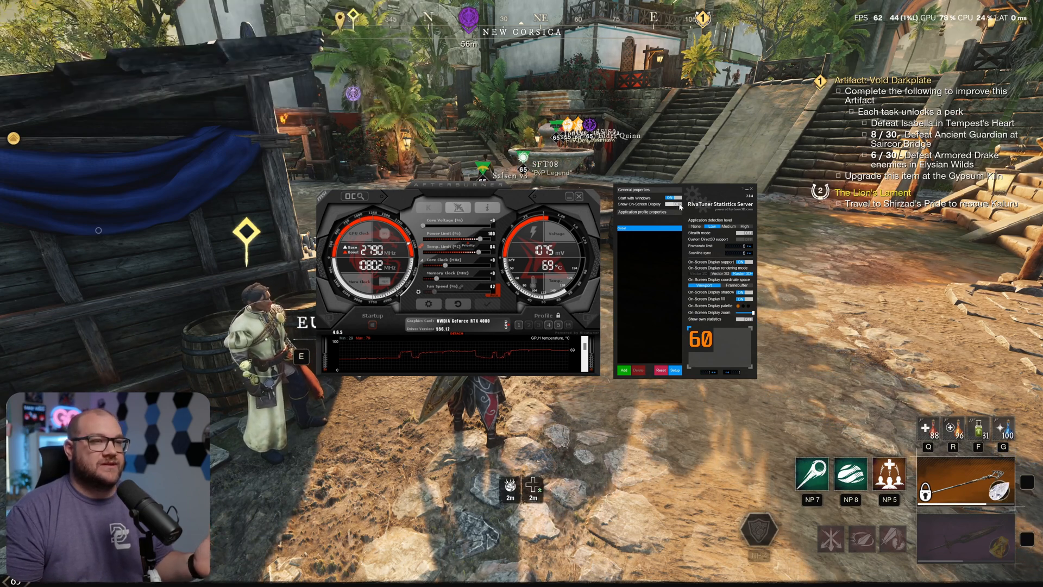
- Set RTSS Show On-Screen Display to ON, then open Afterburner's Properties
{"action": "left_click", "coordinate": [676, 203]}
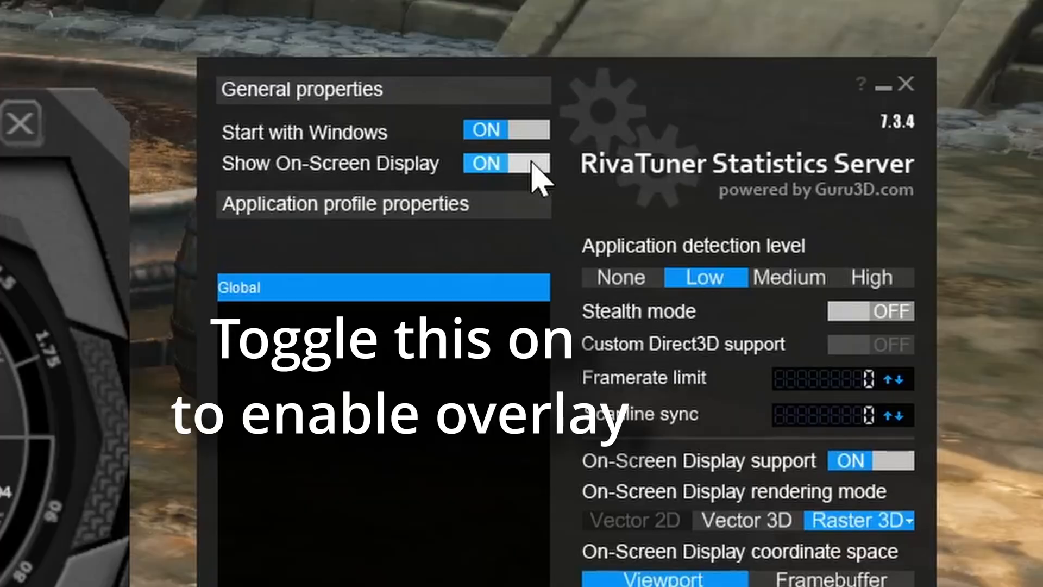
{"action": "left_click", "coordinate": [505, 163]}
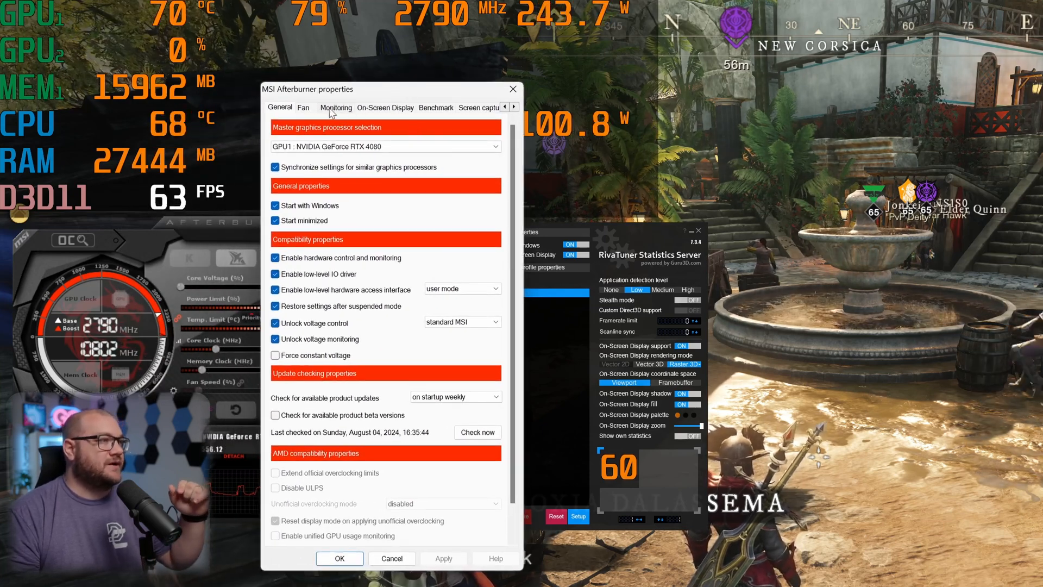
- Open the Monitoring tab and scroll through the active hardware monitoring graphs list
{"action": "left_click", "coordinate": [335, 107]}
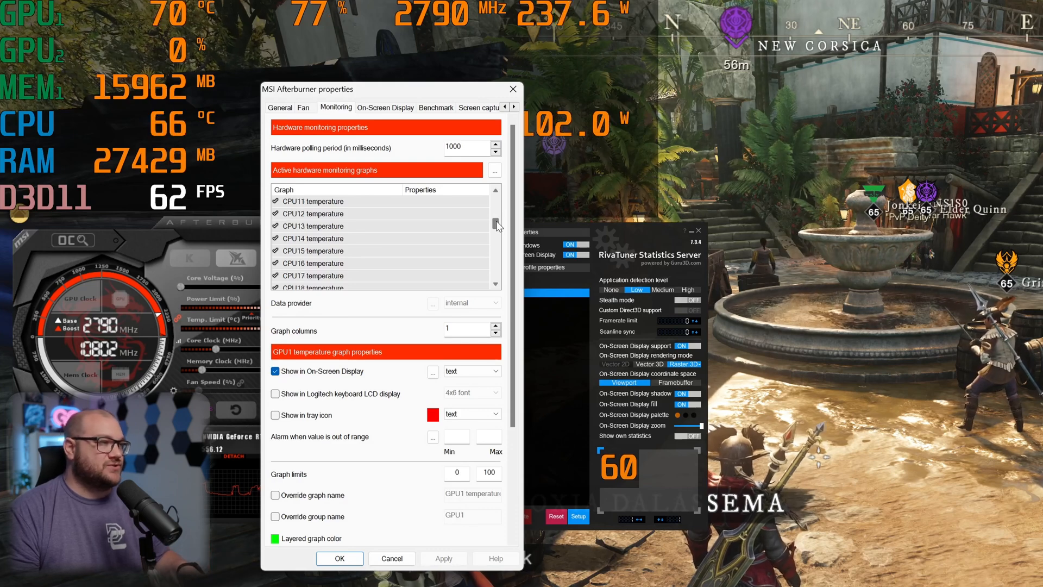
{"action": "scroll", "scroll_direction": "down", "scroll_amount": 3}
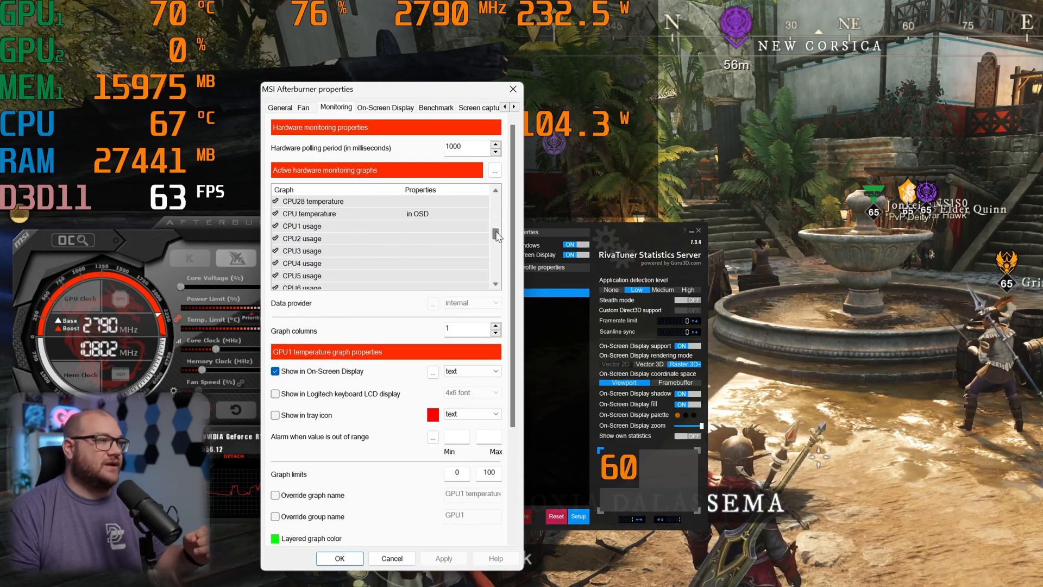
{"action": "scroll", "scroll_direction": "down", "scroll_amount": 3}
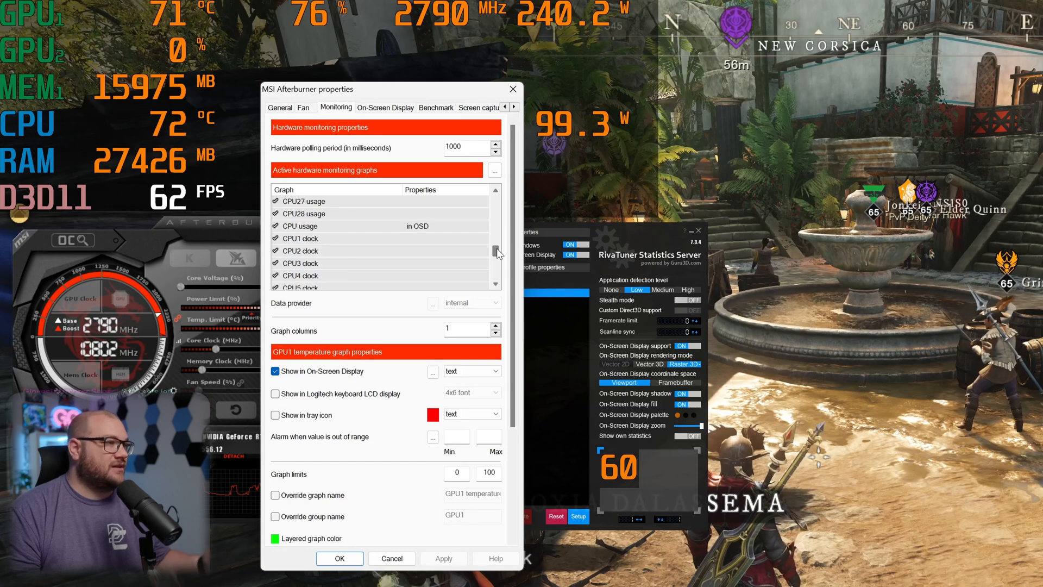
{"action": "scroll", "scroll_direction": "down", "scroll_amount": 3}
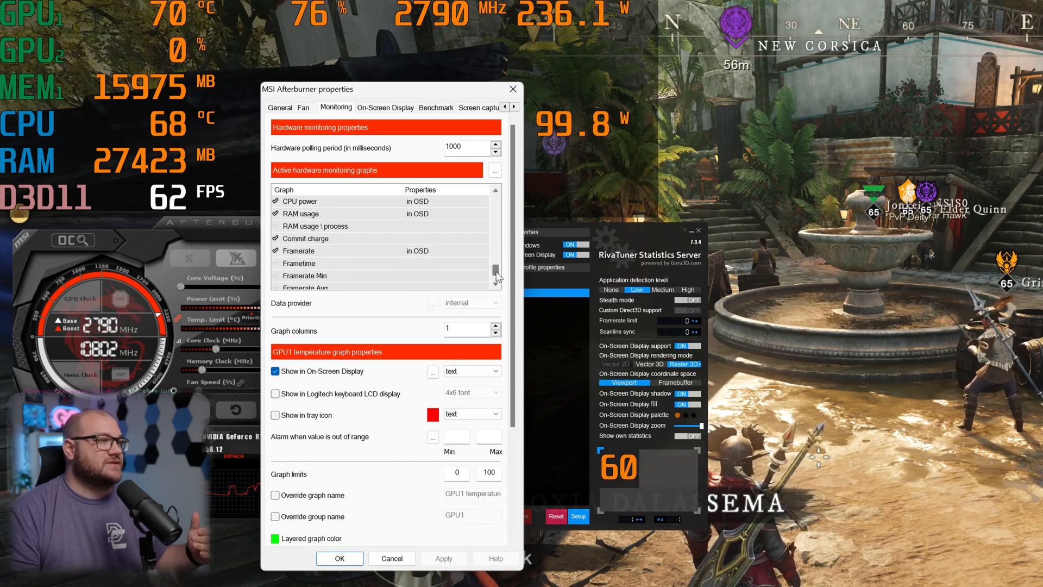
{"action": "scroll", "scroll_direction": "down", "scroll_amount": 3}
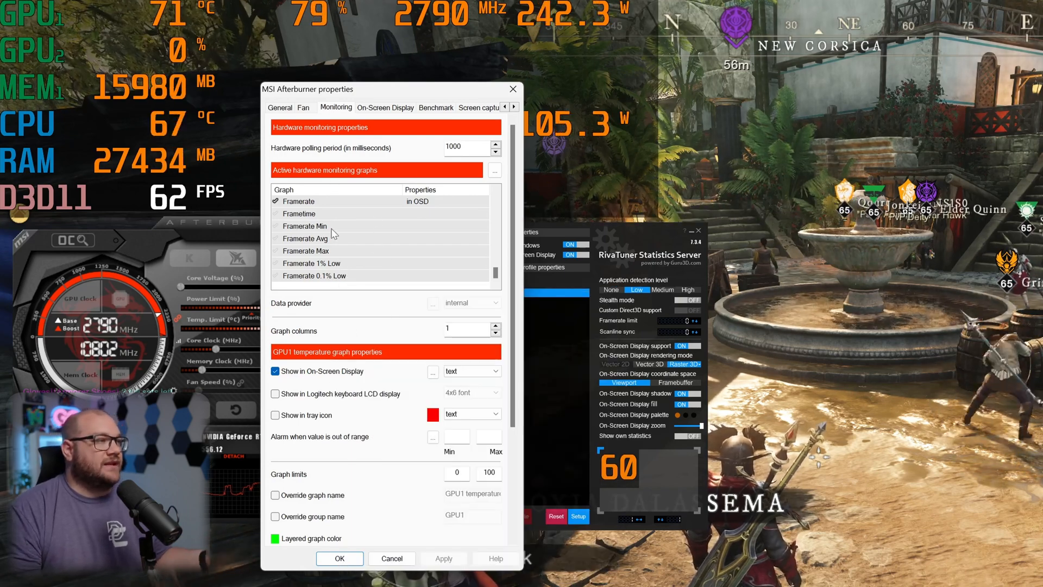
{"action": "scroll", "scroll_direction": "down", "scroll_amount": 3}
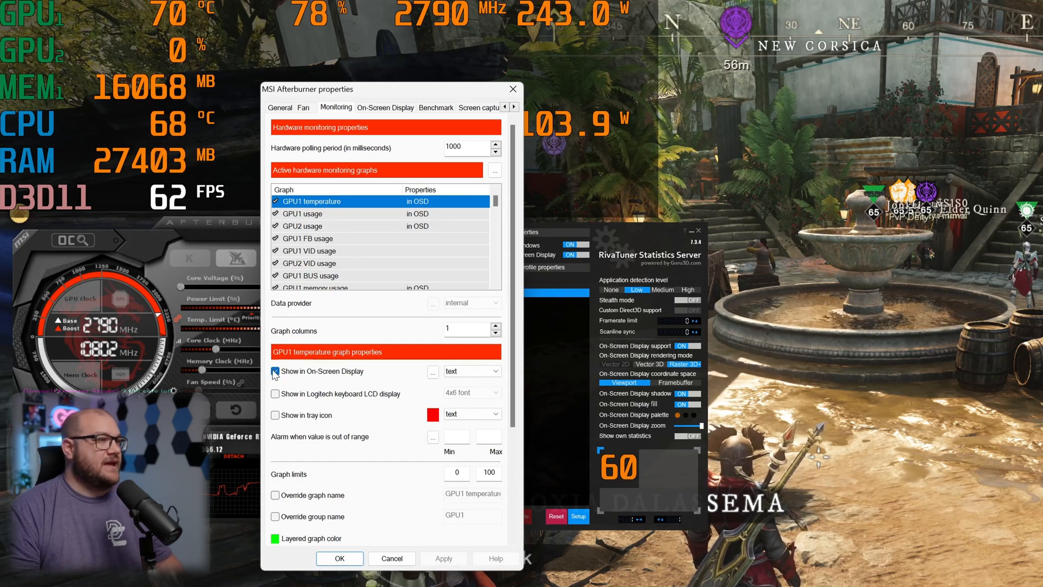
- Toggle GPU1 temperature's overlay display off and on, then set its display type to graph
{"action": "left_click", "coordinate": [275, 371]}
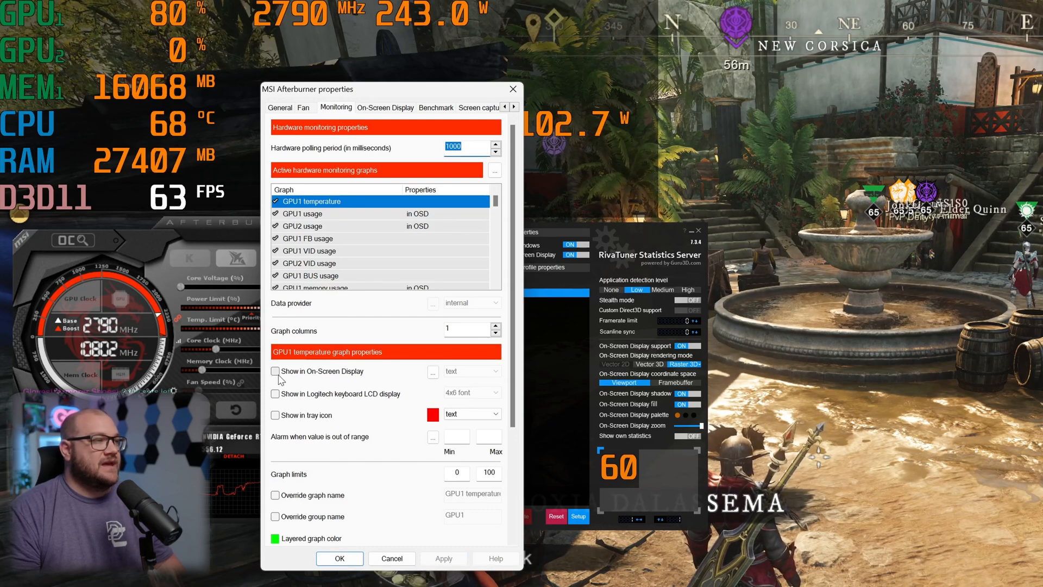
{"action": "left_click", "coordinate": [276, 371]}
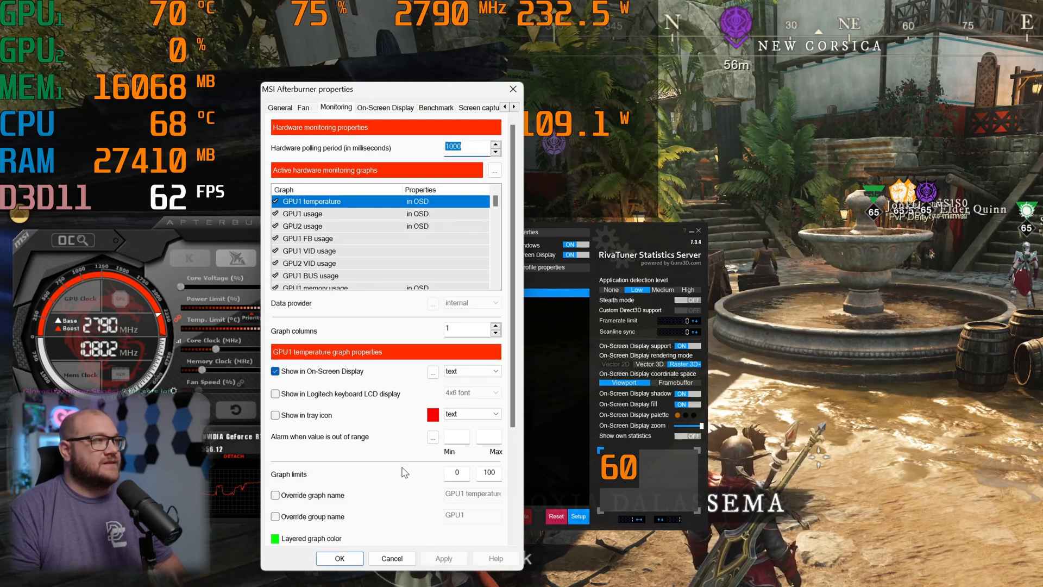
{"action": "left_click", "coordinate": [495, 371]}
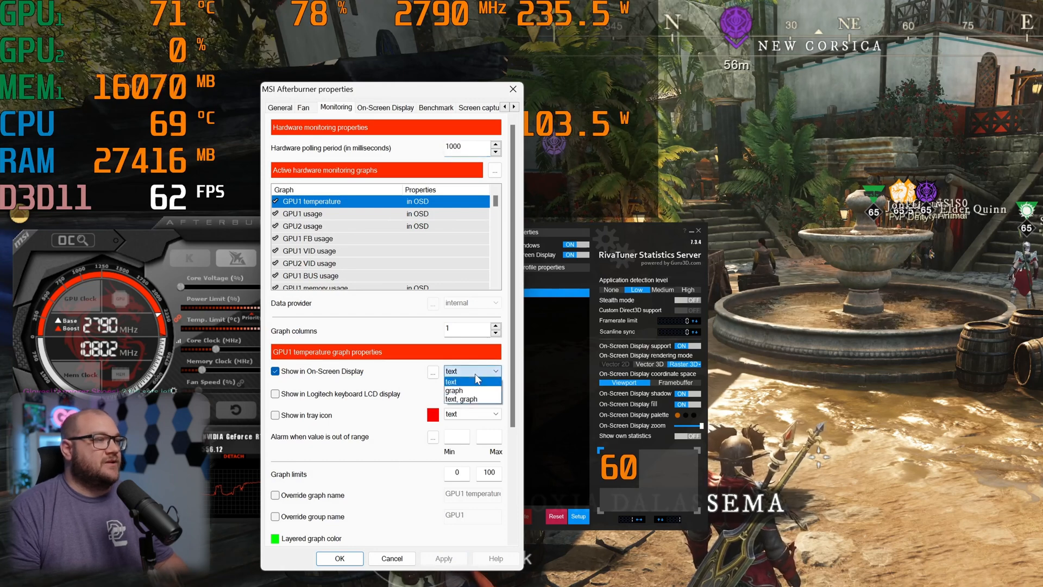
{"action": "left_click", "coordinate": [457, 391]}
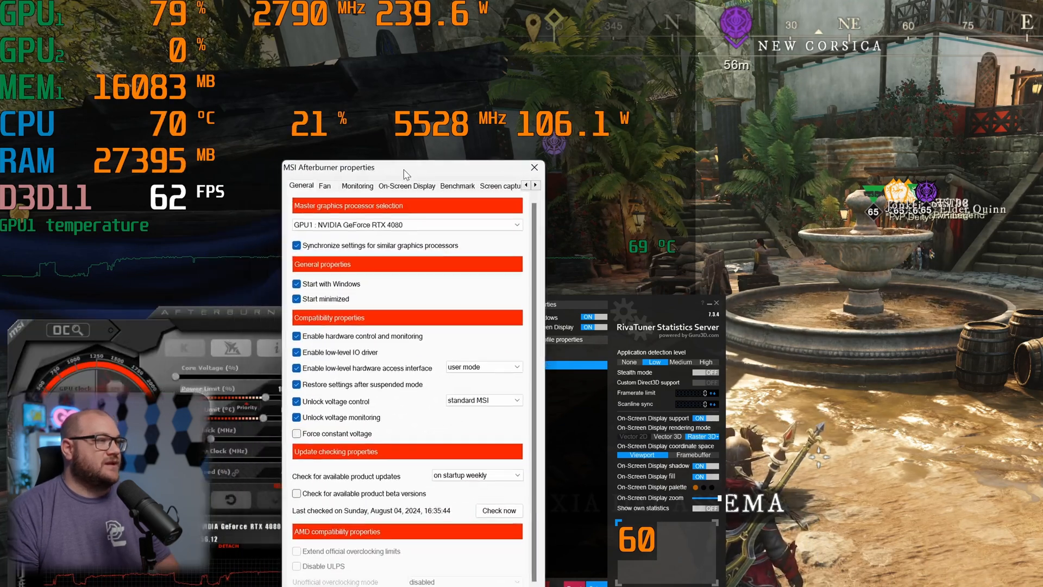
- Return to the monitoring settings and select the hardware polling period value
{"action": "left_click", "coordinate": [357, 186]}
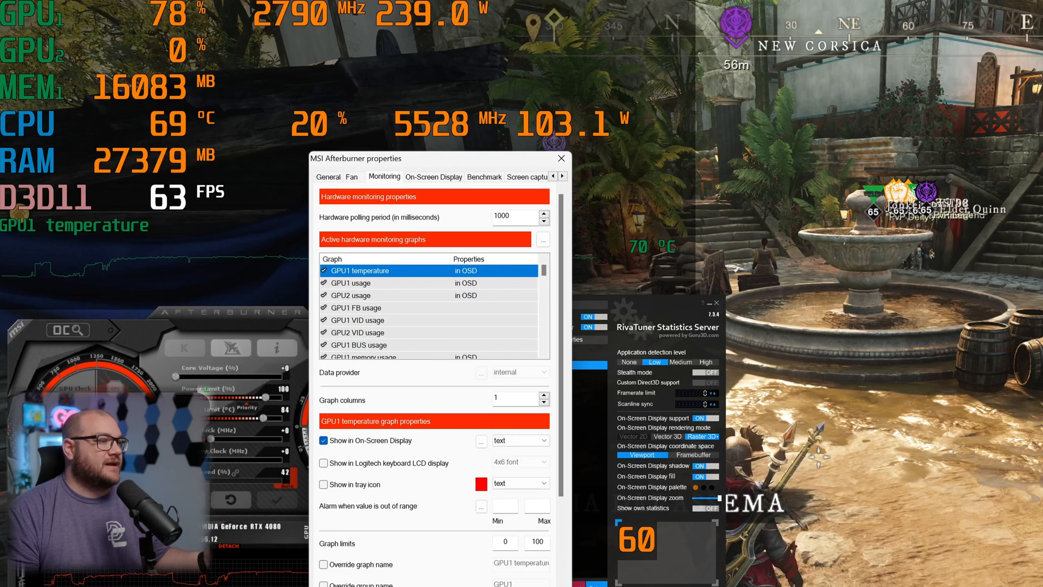
{"action": "triple_click", "coordinate": [513, 217]}
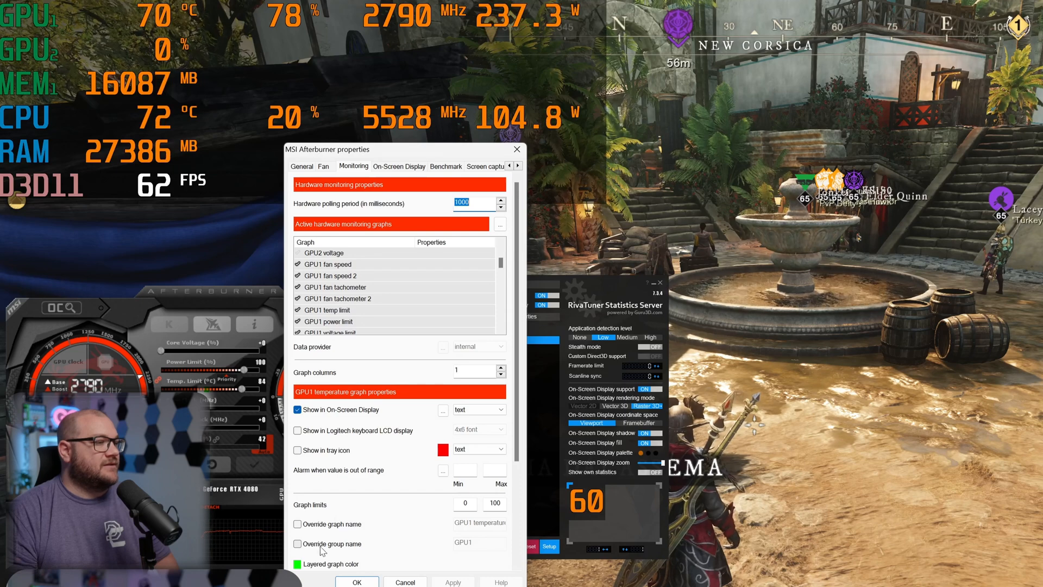
{"action": "scroll", "scroll_direction": "down", "scroll_amount": 3}
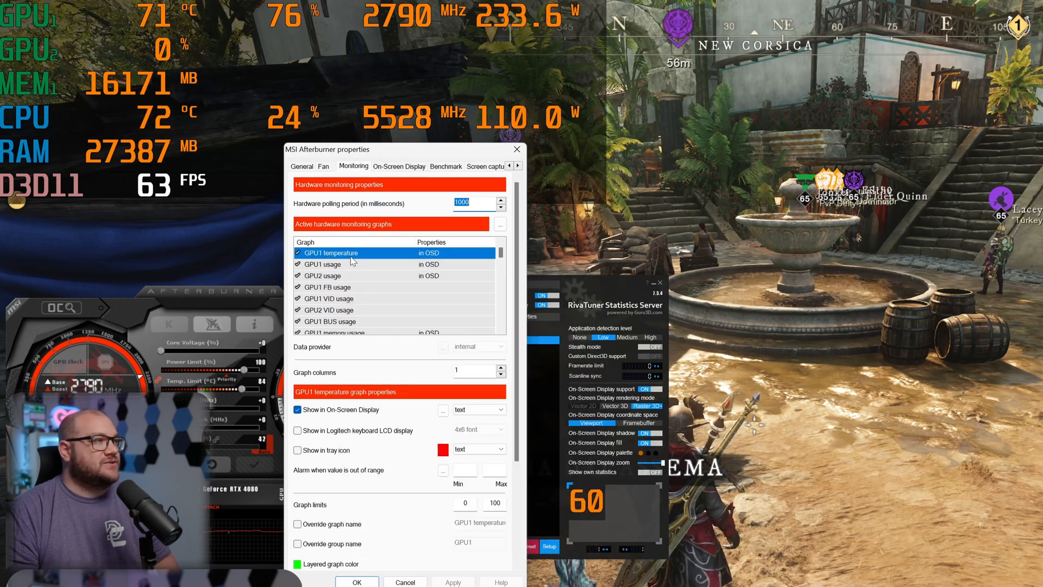
- Select GPU1 usage and override its group name with '4080 Usage'
{"action": "left_click", "coordinate": [323, 264]}
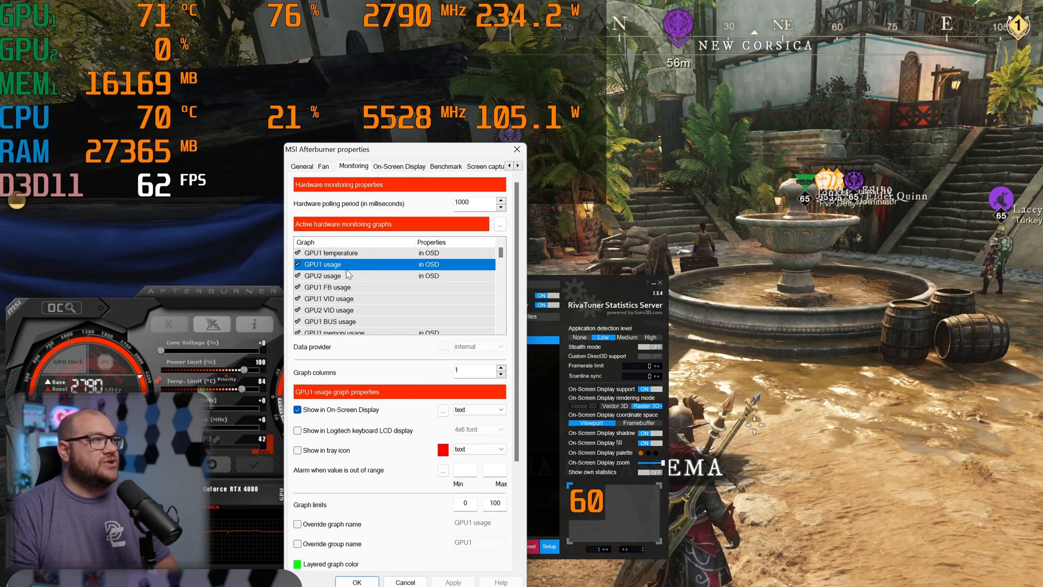
{"action": "left_click", "coordinate": [297, 543]}
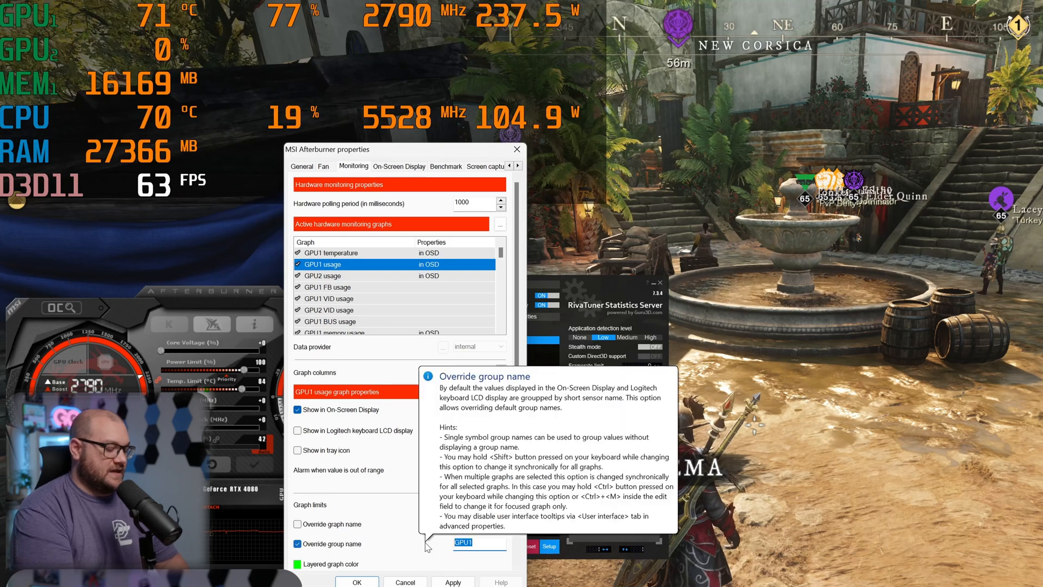
{"action": "type", "text": "4080 Usage"}
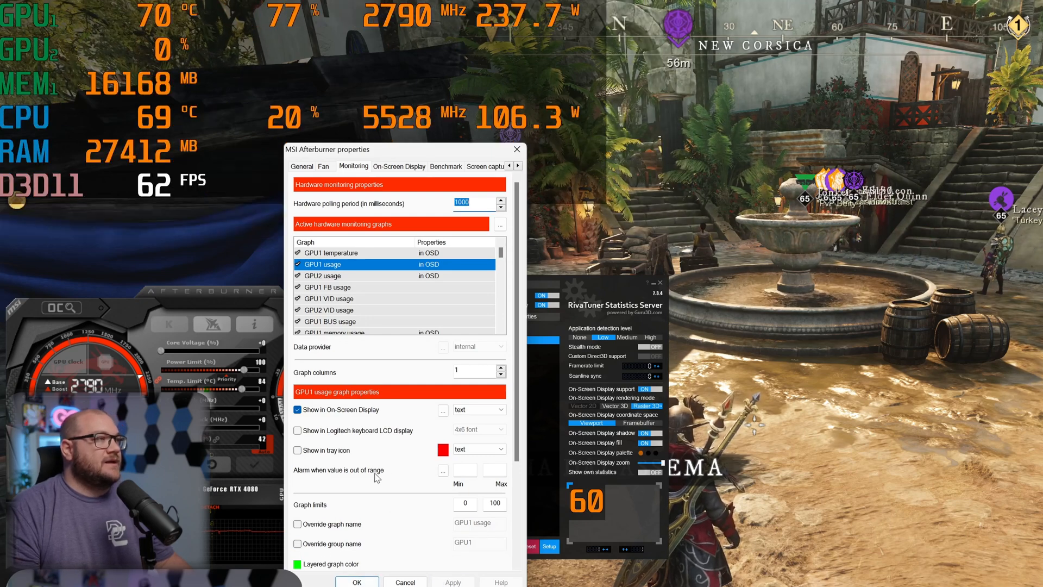
- Check GPU2 usage's properties, then return to the monitoring graphs list
{"action": "left_click", "coordinate": [322, 275]}
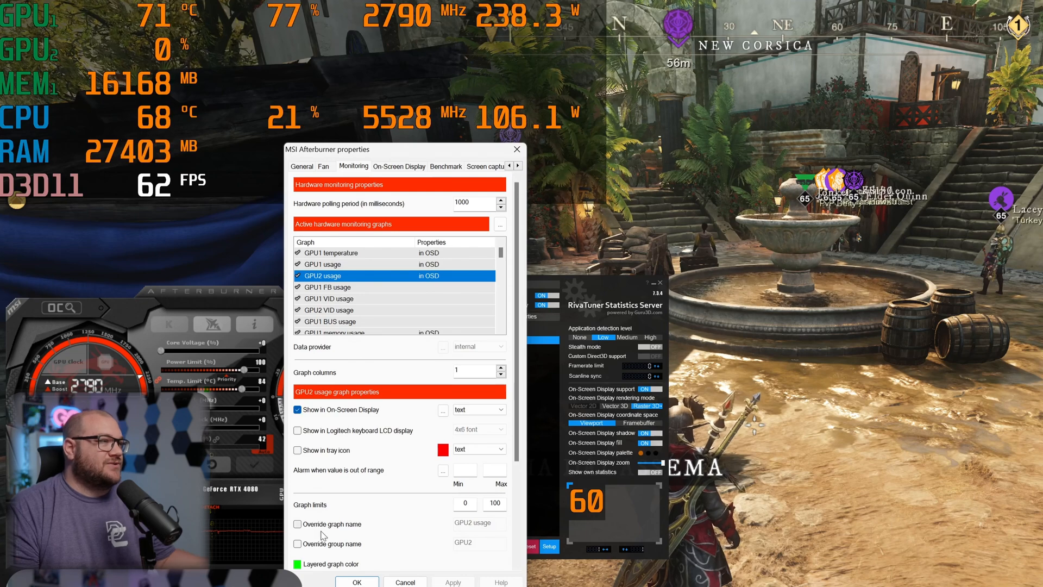
{"action": "left_click", "coordinate": [297, 409]}
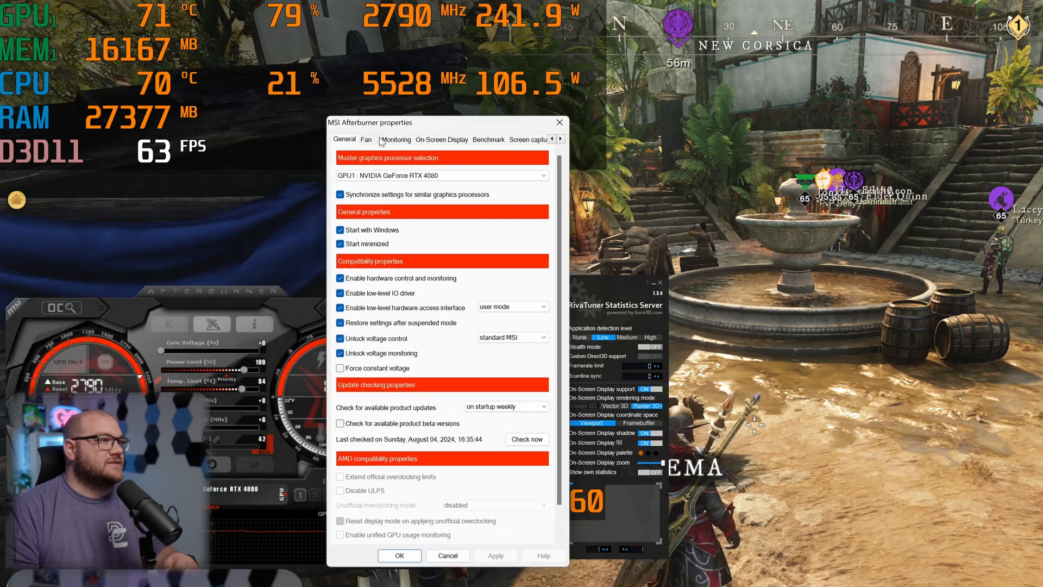
{"action": "left_click", "coordinate": [395, 139]}
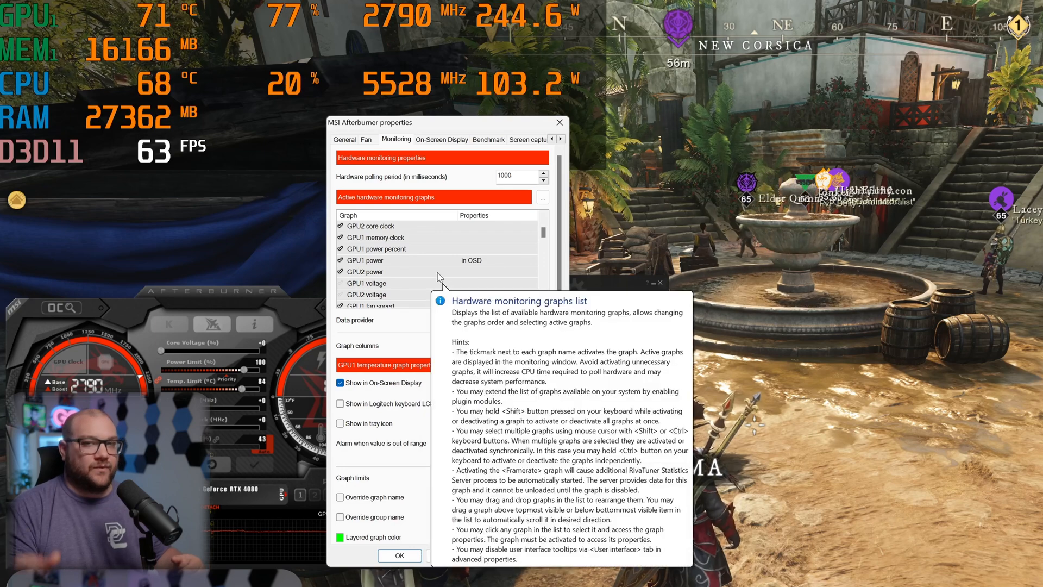
{"action": "scroll", "scroll_direction": "down", "scroll_amount": 3}
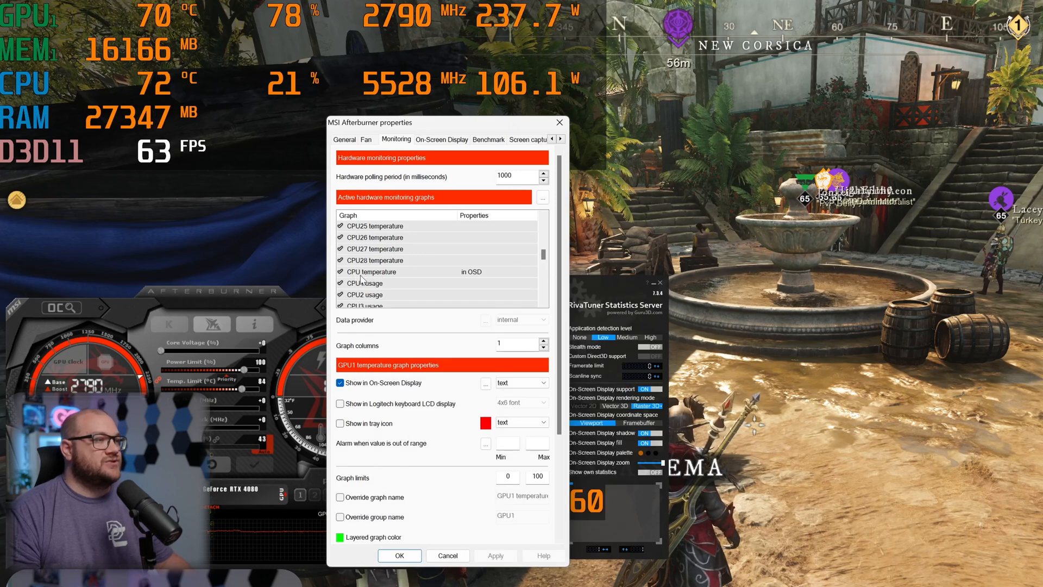
{"action": "mouse_move", "coordinate": [404, 278]}
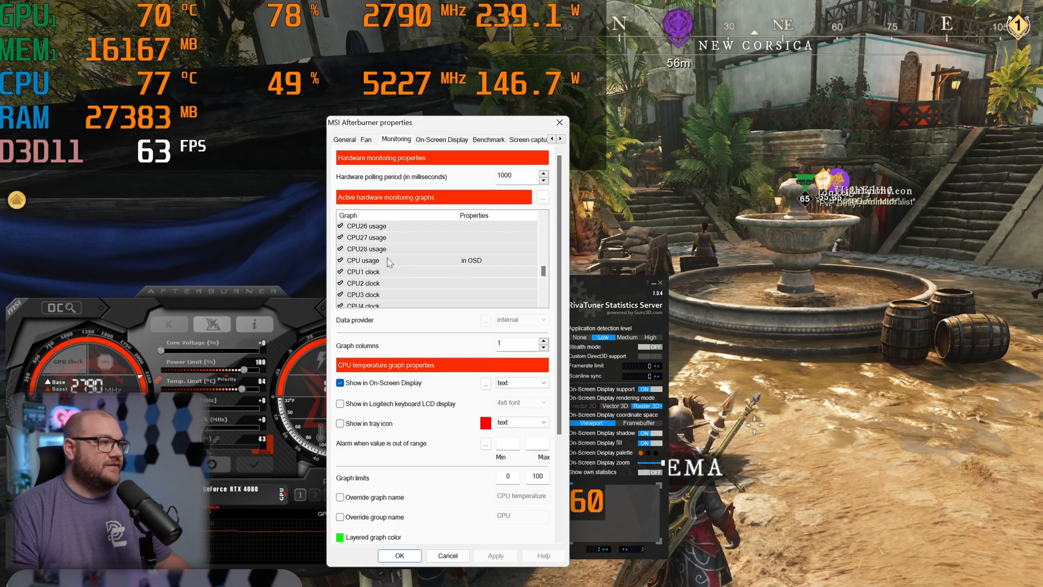
- Select CPU usage and review its overlay settings
{"action": "left_click", "coordinate": [363, 260]}
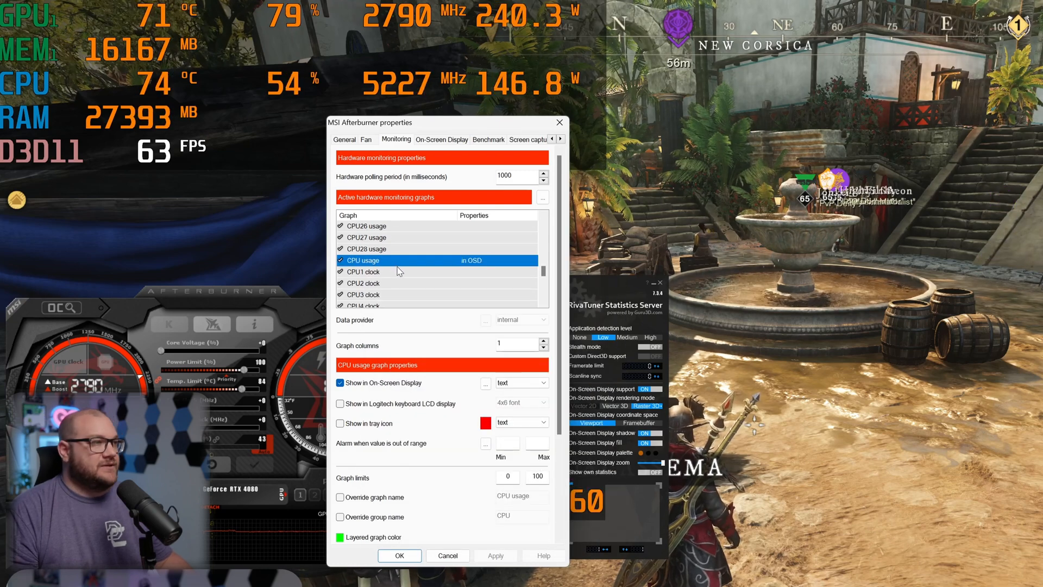
{"action": "scroll", "scroll_direction": "down", "scroll_amount": 3}
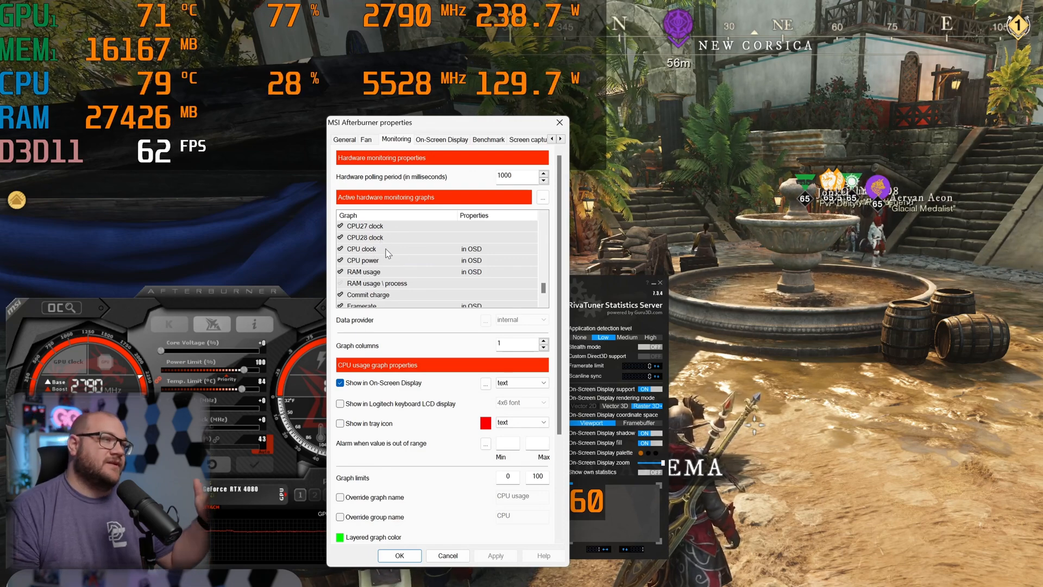
{"action": "mouse_move", "coordinate": [395, 269]}
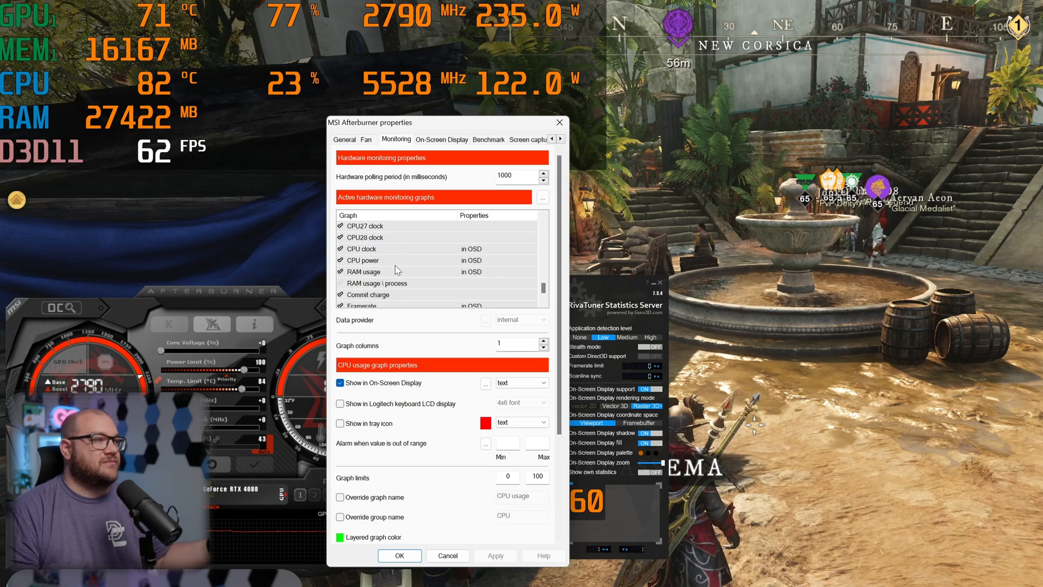
{"action": "scroll", "scroll_direction": "down", "scroll_amount": 3}
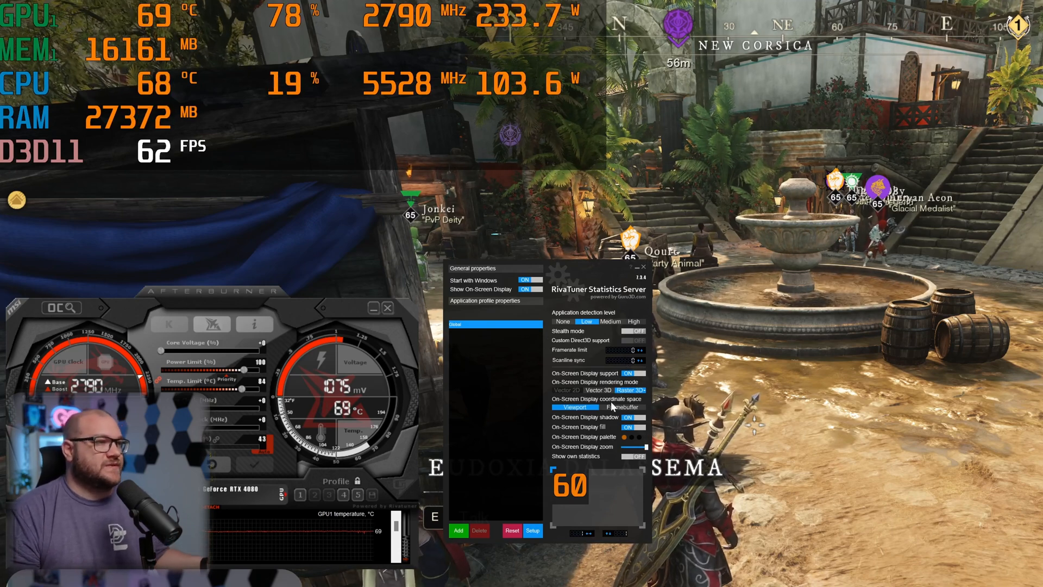
{"action": "mouse_move", "coordinate": [591, 361]}
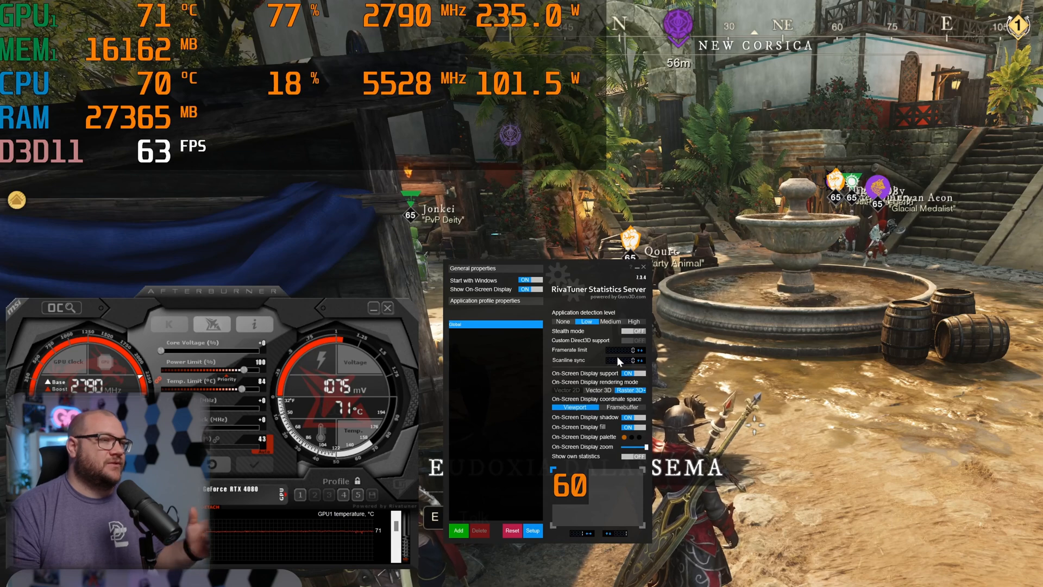
{"action": "mouse_move", "coordinate": [586, 322]}
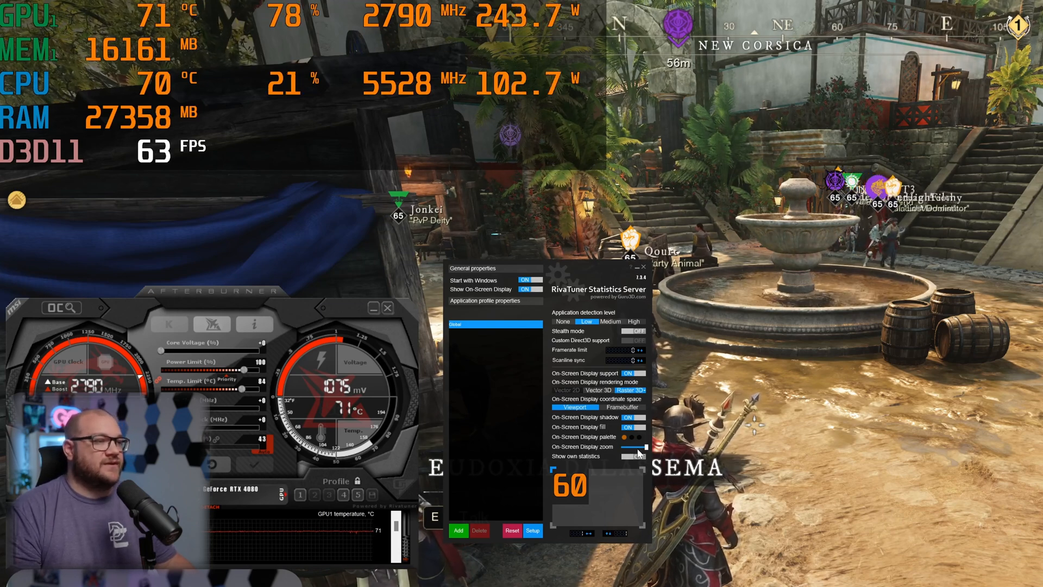
{"action": "left_click", "coordinate": [624, 457]}
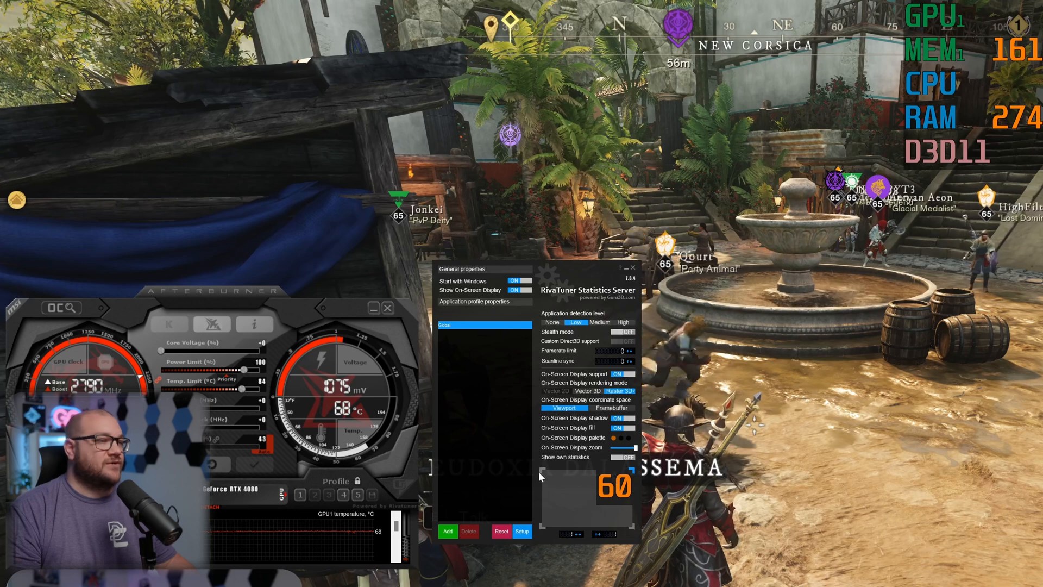
{"action": "left_click", "coordinate": [625, 428]}
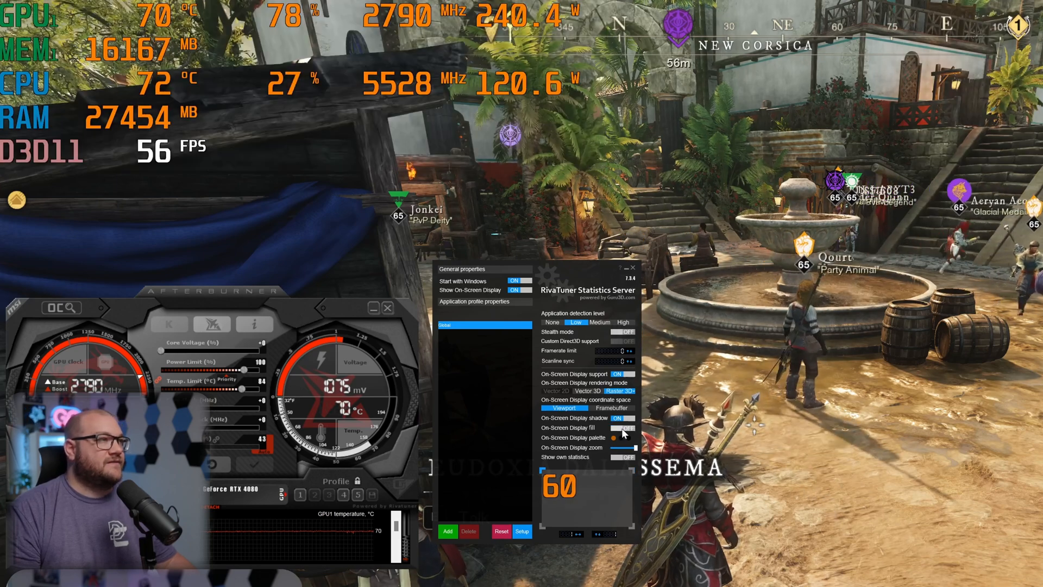
{"action": "left_click", "coordinate": [624, 428]}
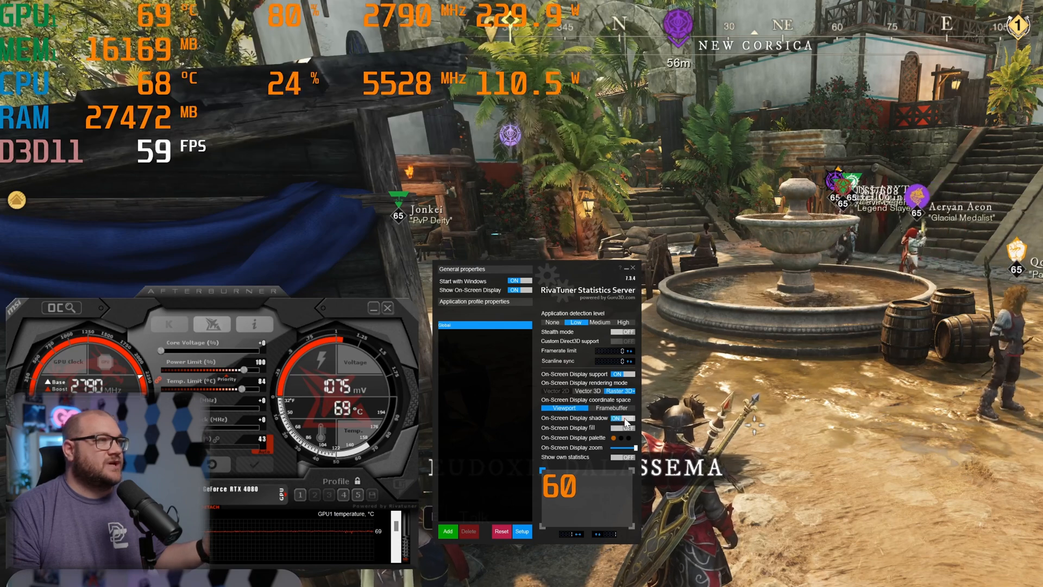
{"action": "left_click", "coordinate": [619, 427]}
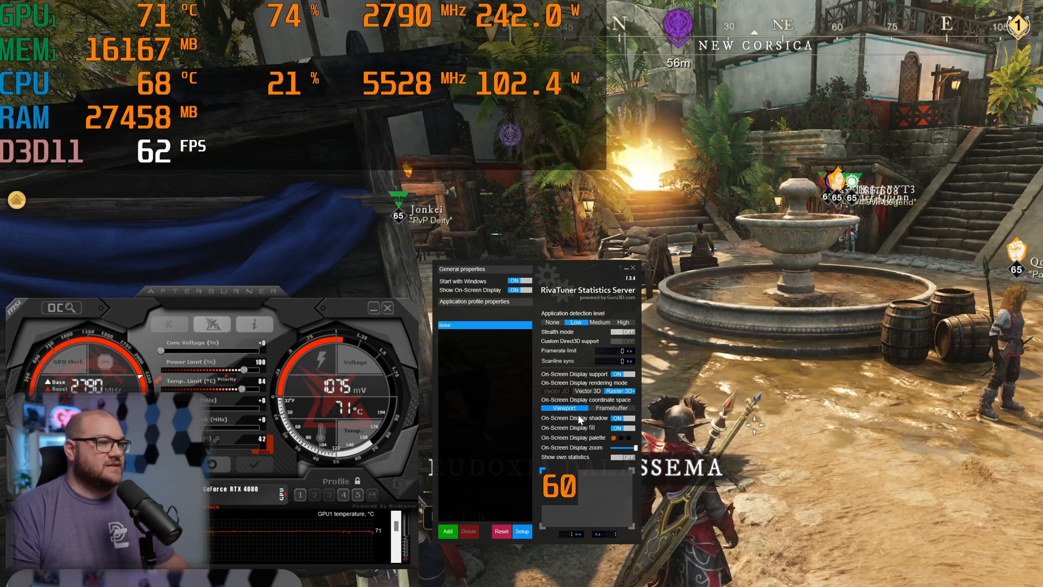
{"action": "left_click", "coordinate": [582, 391]}
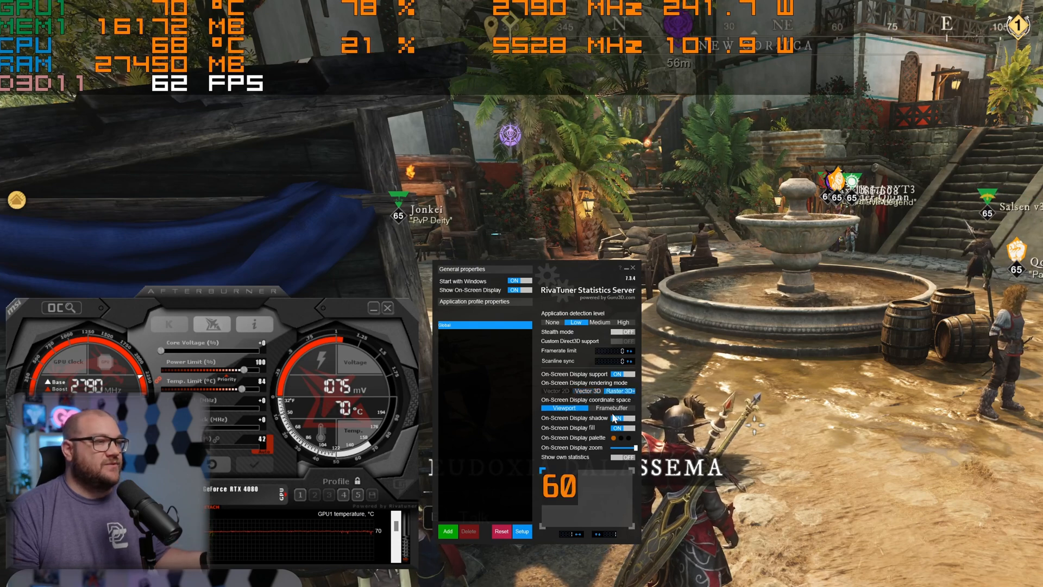
{"action": "left_click", "coordinate": [561, 485]}
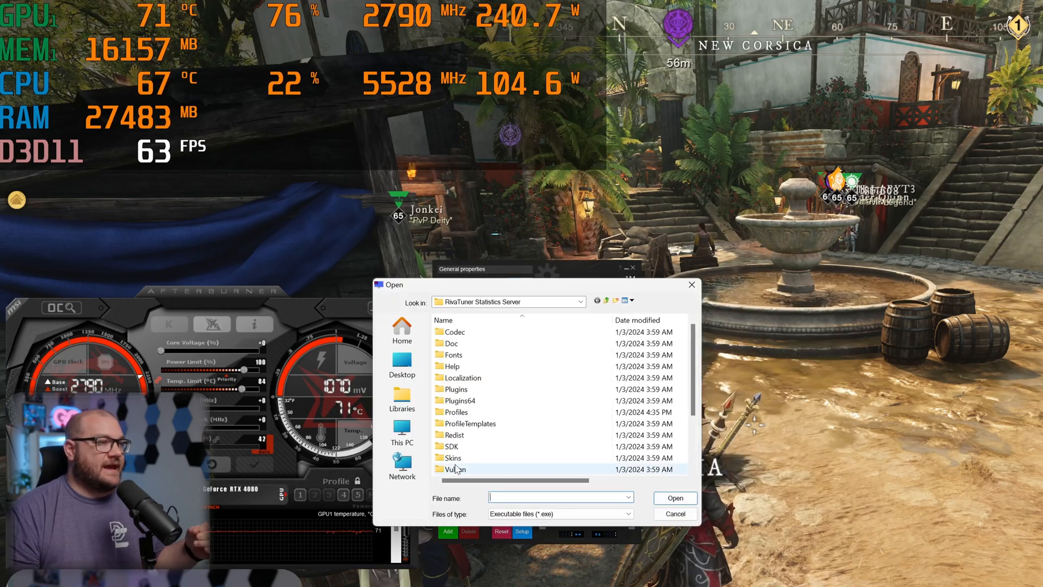
{"action": "mouse_move", "coordinate": [455, 469]}
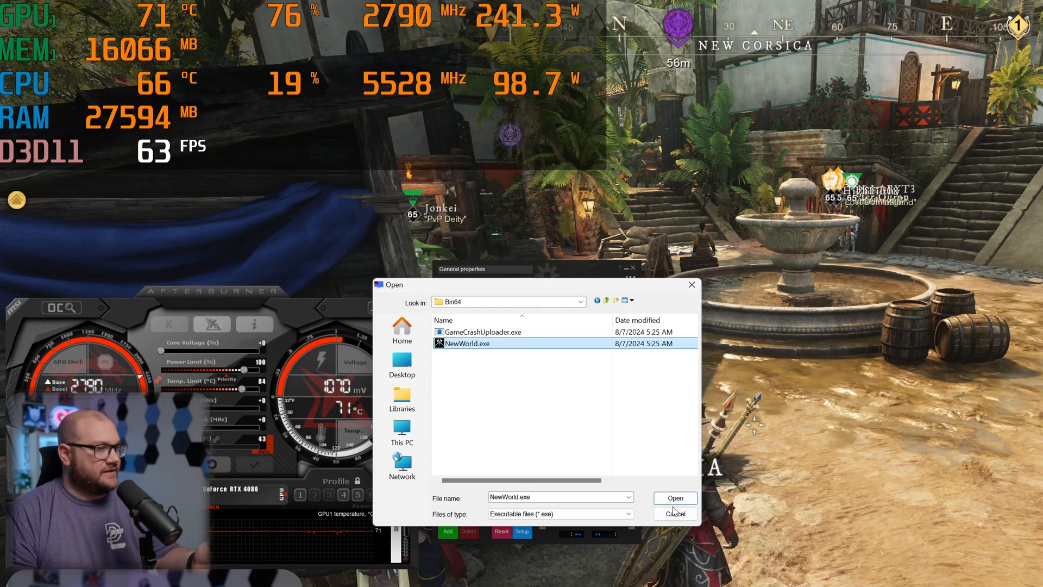
- Add NewWorld.exe from the Bin64 folder as an RTSS application profile
{"action": "left_click", "coordinate": [674, 498]}
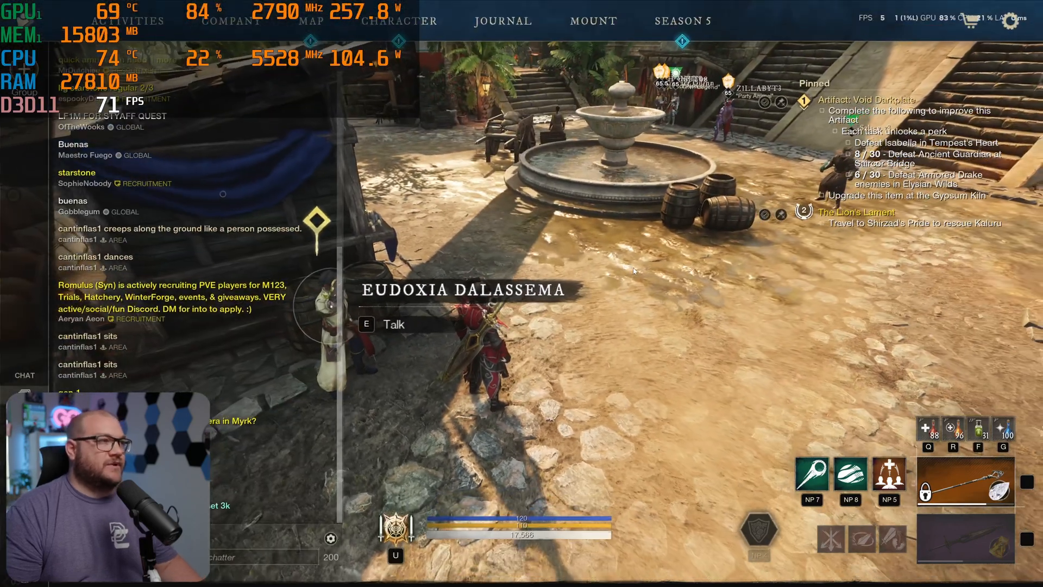
- In New World's video settings, change the FPS limit from 60 to Uncapped
{"action": "key", "text": "Escape"}
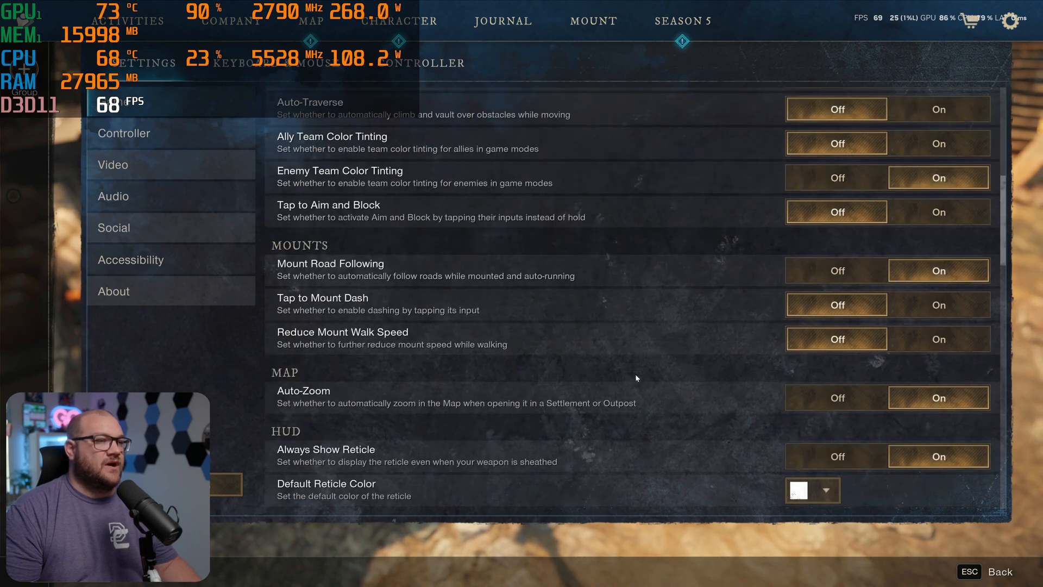
{"action": "left_click", "coordinate": [114, 164]}
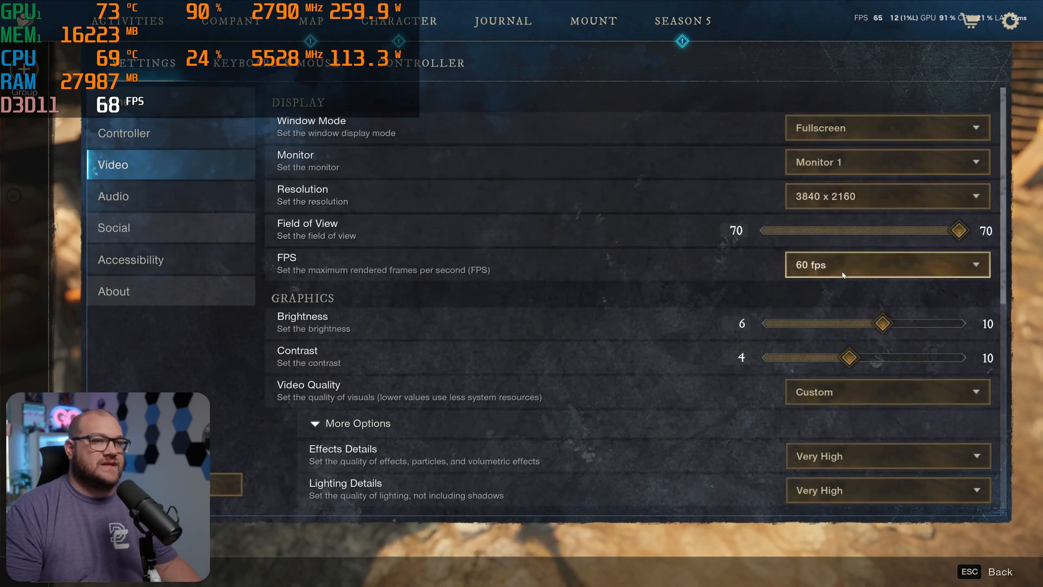
{"action": "left_click", "coordinate": [886, 264]}
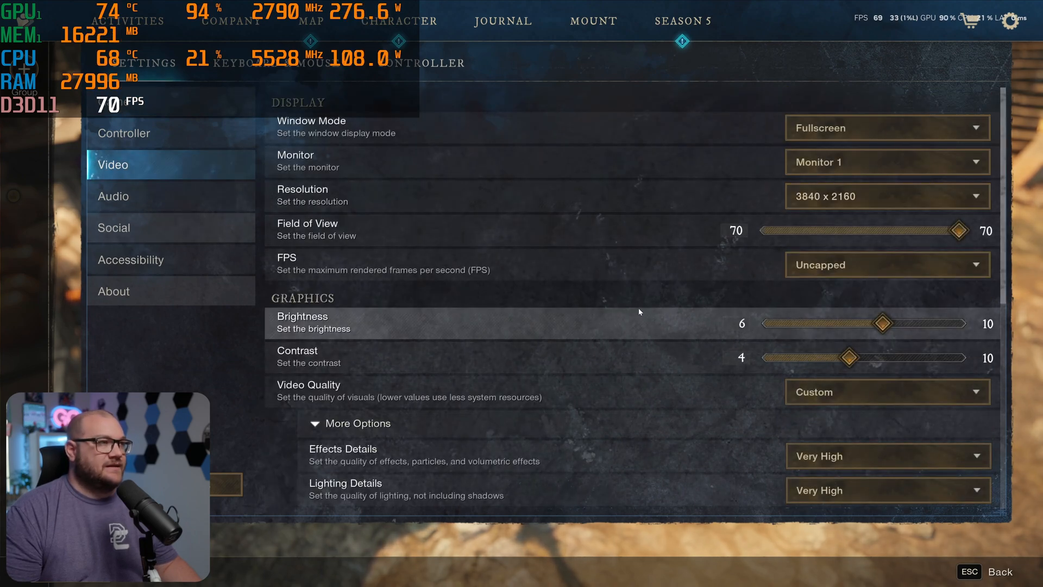
{"action": "mouse_move", "coordinate": [631, 252]}
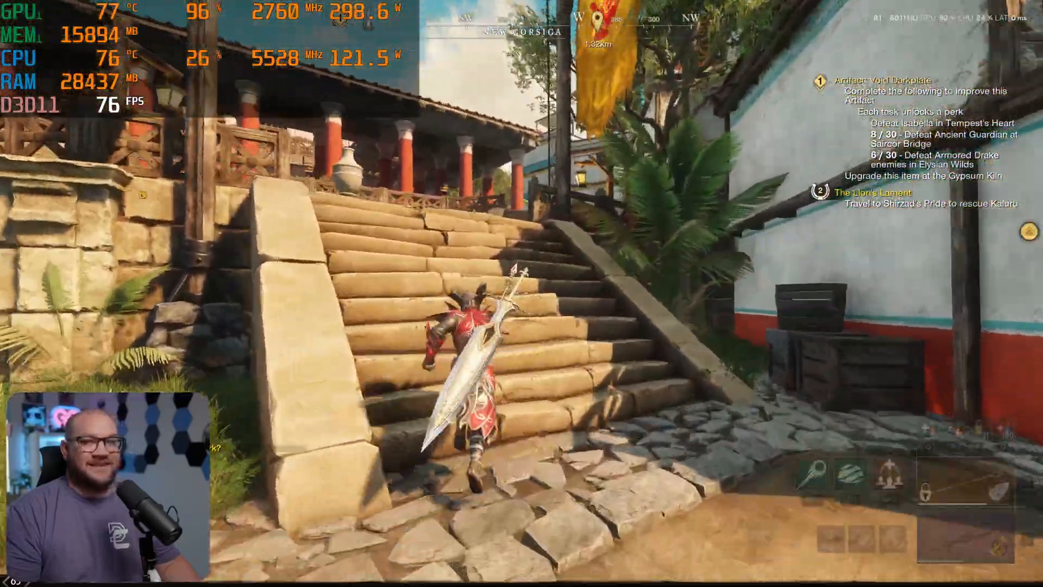
{"action": "mouse_move", "coordinate": [522, 293]}
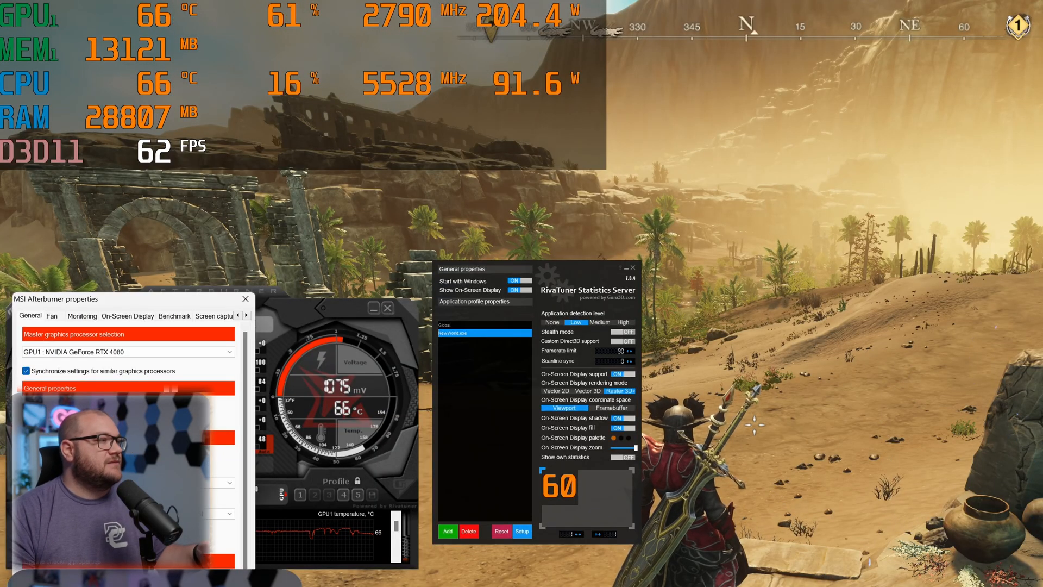
- Assign the Toggle On-Screen Display hotkey and confirm the properties with OK
{"action": "left_click", "coordinate": [127, 315]}
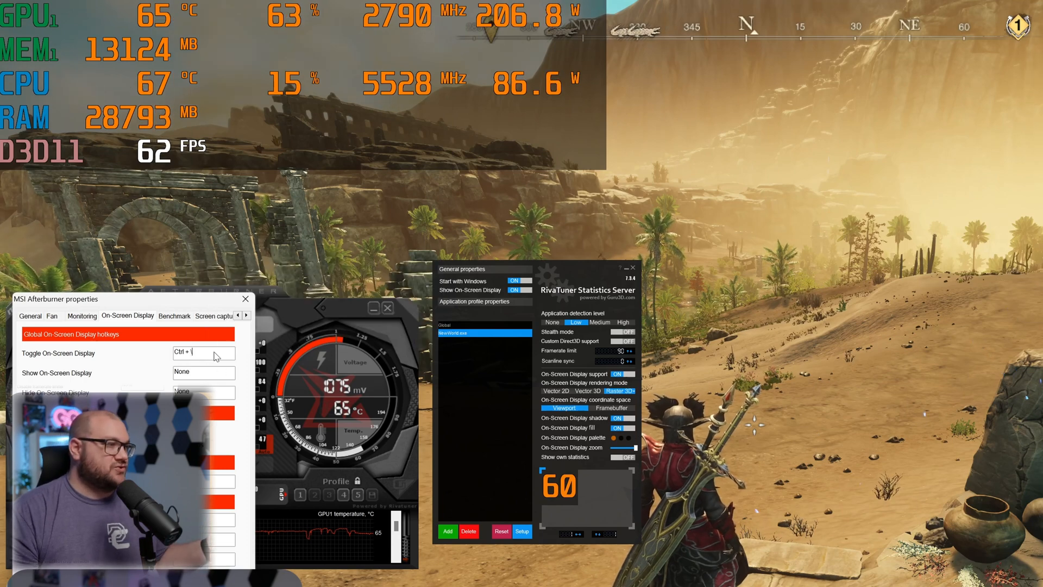
{"action": "left_click", "coordinate": [245, 298]}
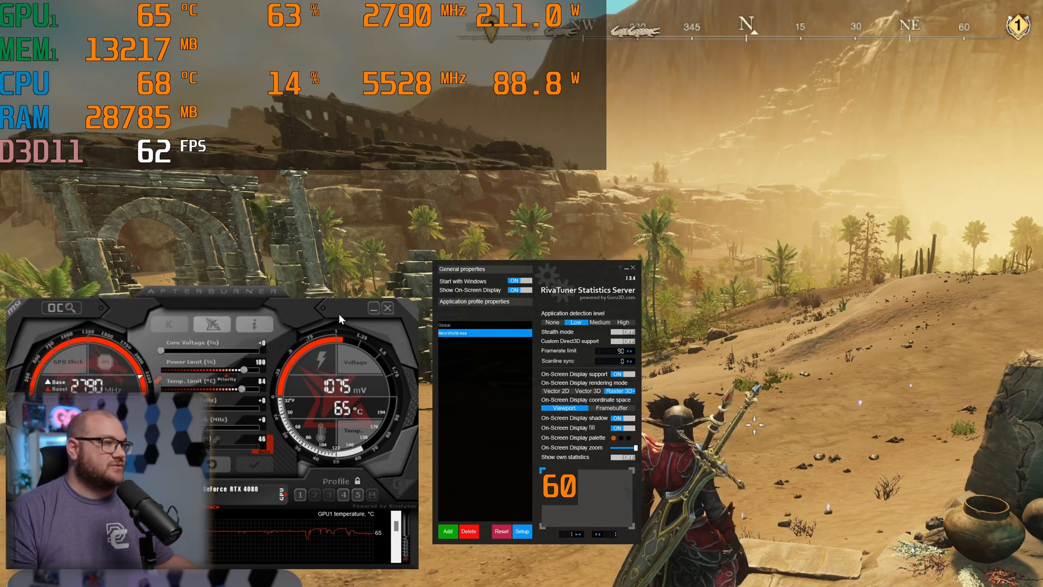